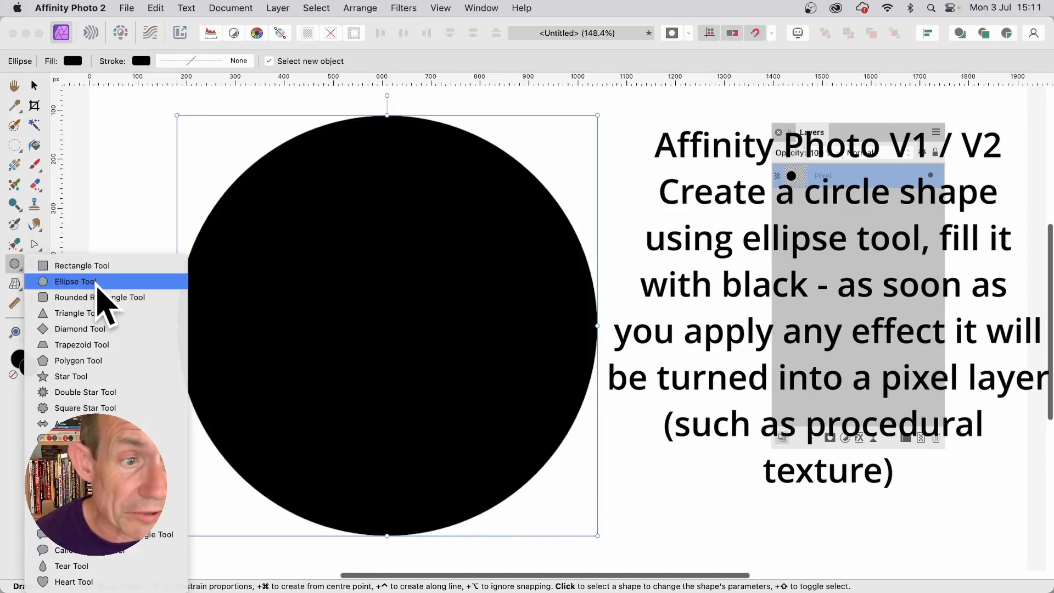
Apply a Procedural Texture filter with the Chequered preset, previewing a checkerboard on the circle
click(73, 282)
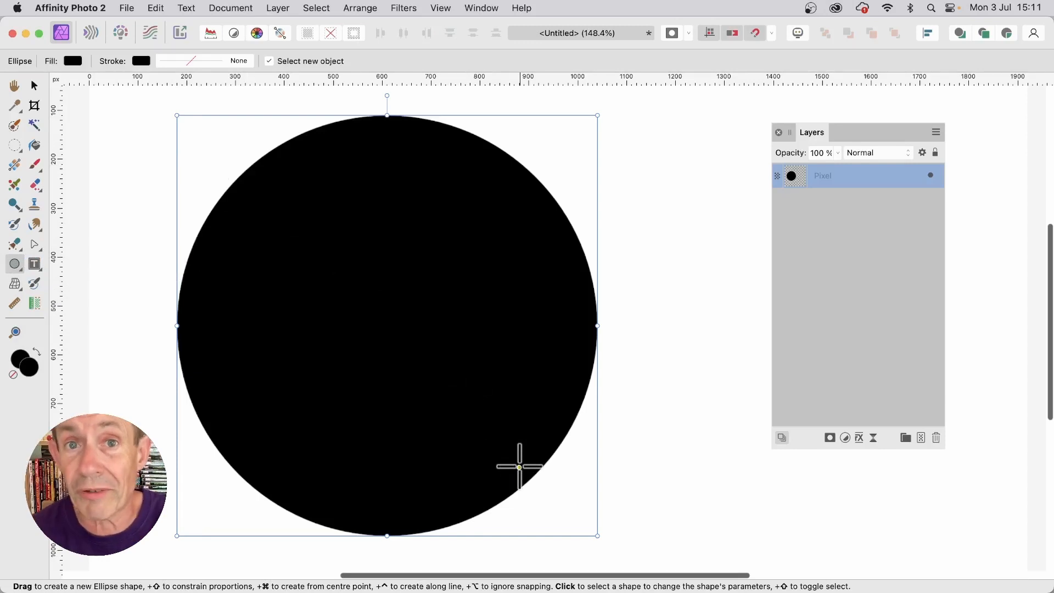
mouse_move(339, 36)
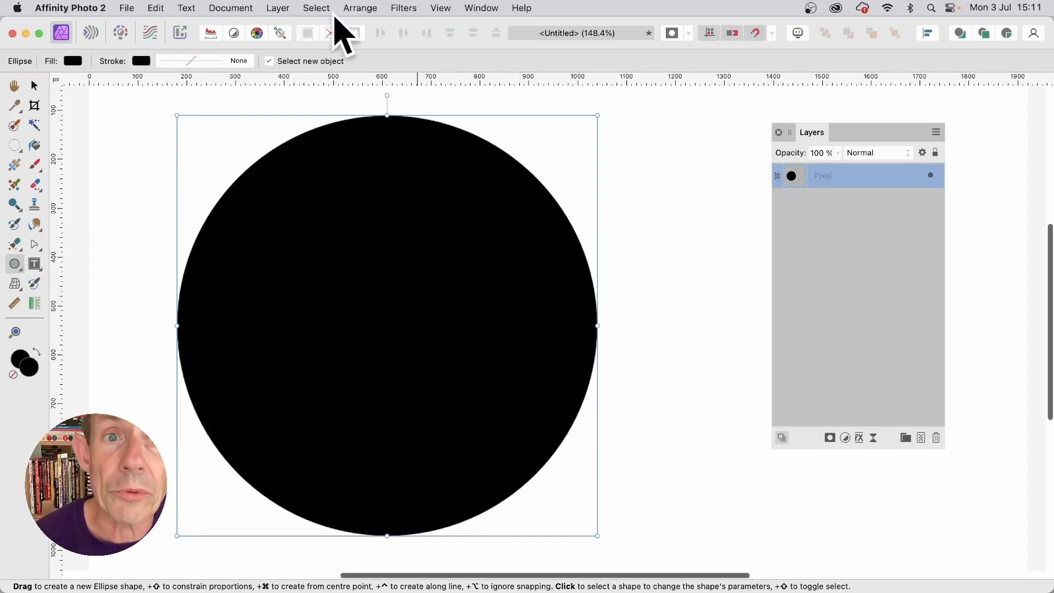
click(404, 7)
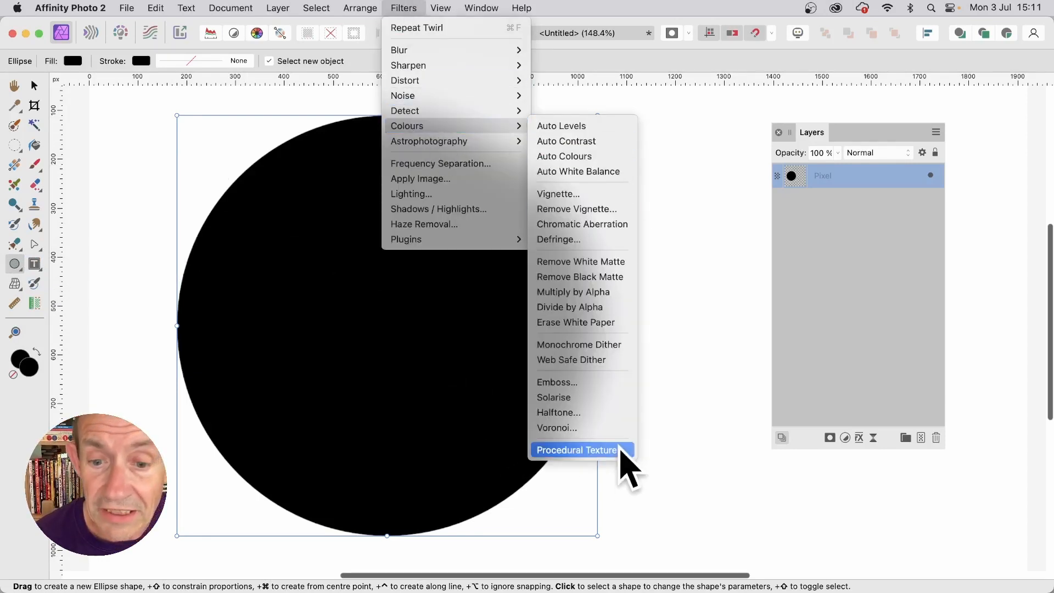
click(576, 450)
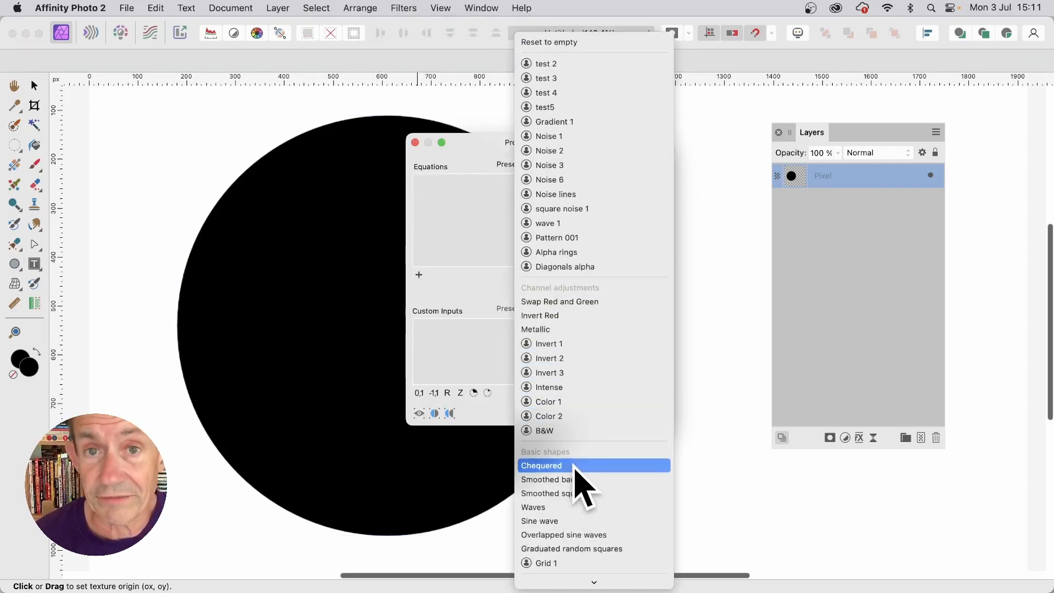
mouse_move(569, 478)
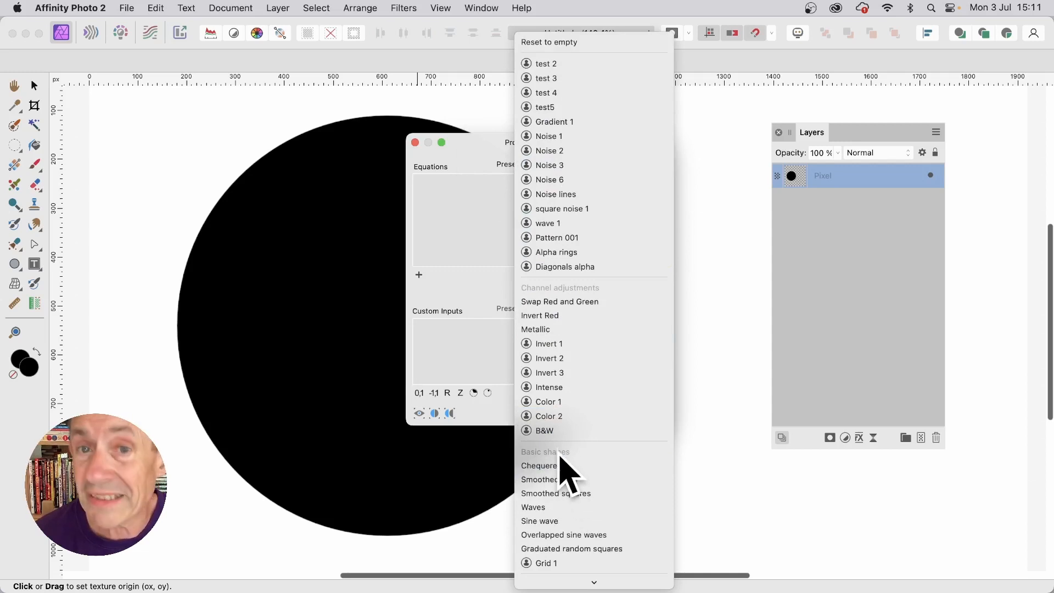
click(539, 465)
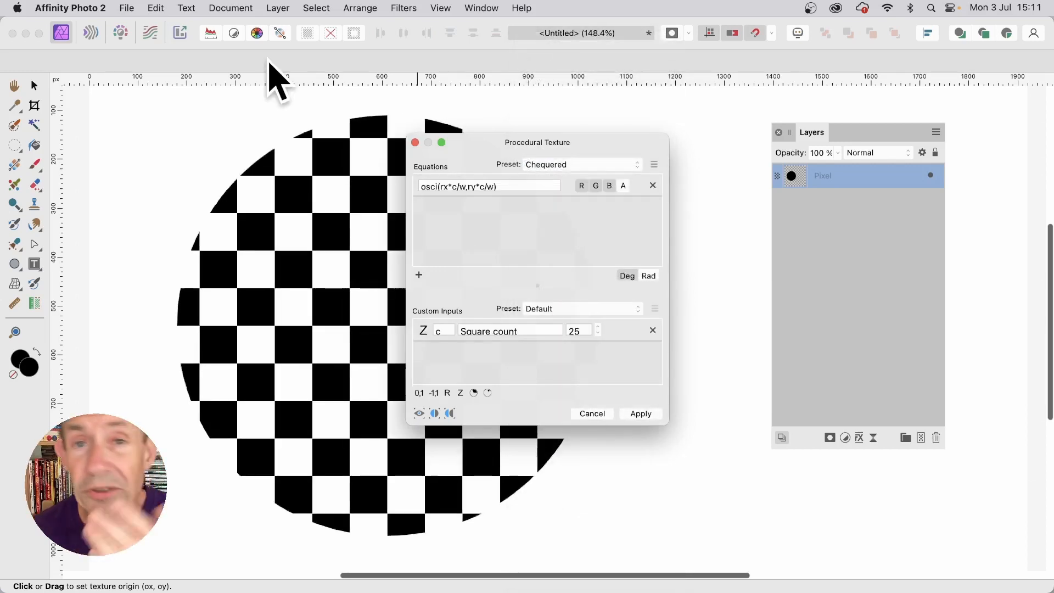
mouse_move(511, 192)
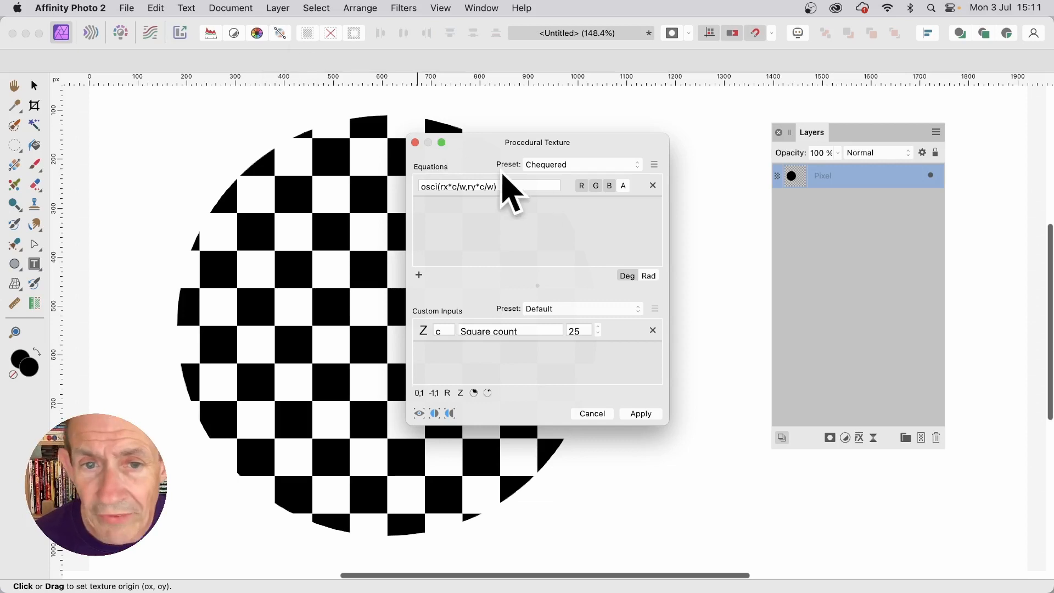
Edit the equation to osci(rx*a/w) for vertical stripes, renaming input c to a
click(489, 186)
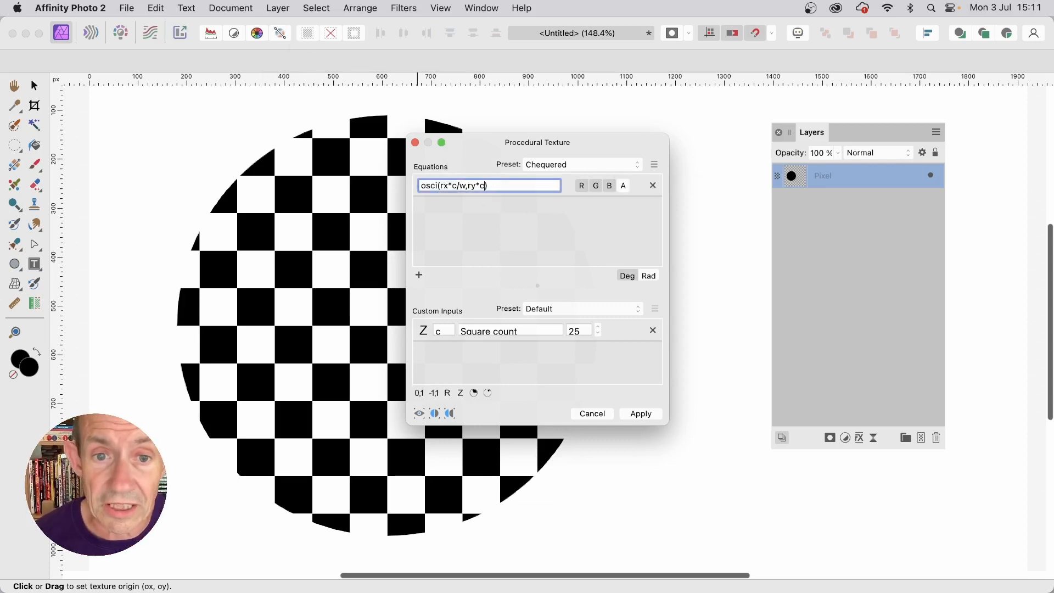
key(Backspace)
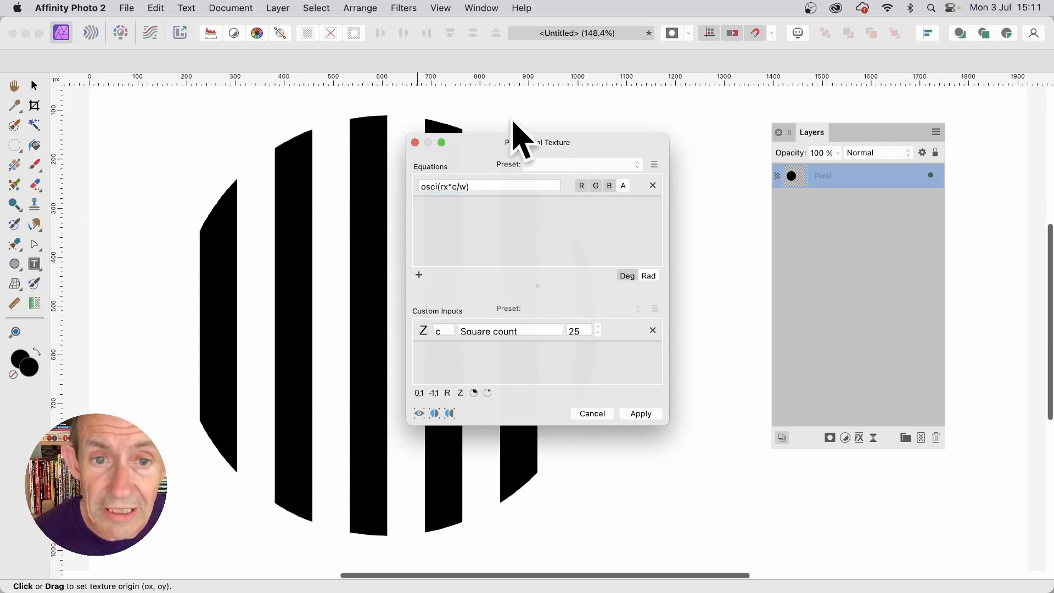
click(487, 186)
text(a)
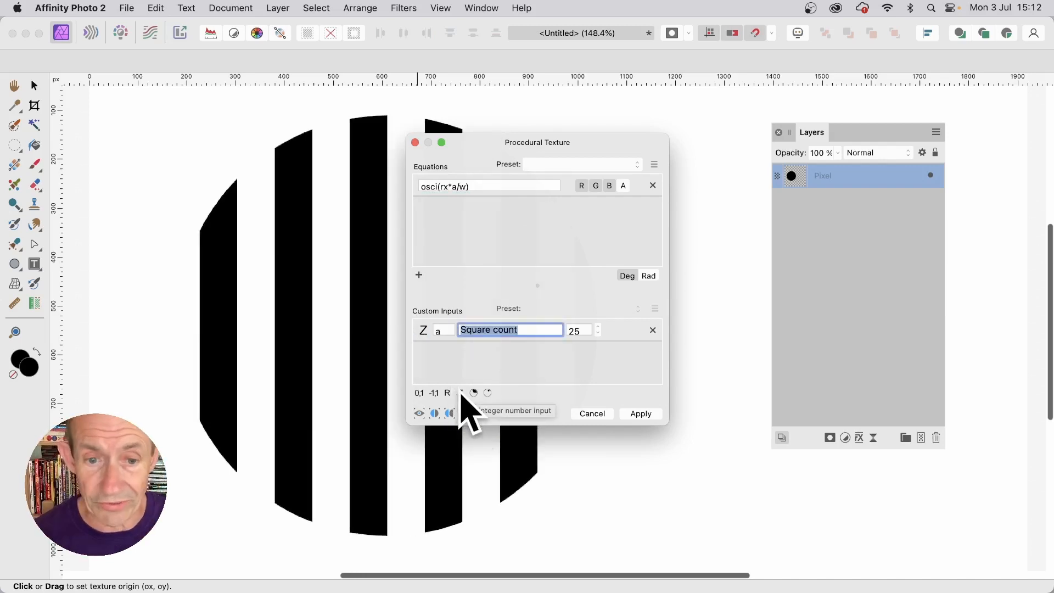
Add integer custom inputs b = 50 and c = 12 to the texture
click(418, 275)
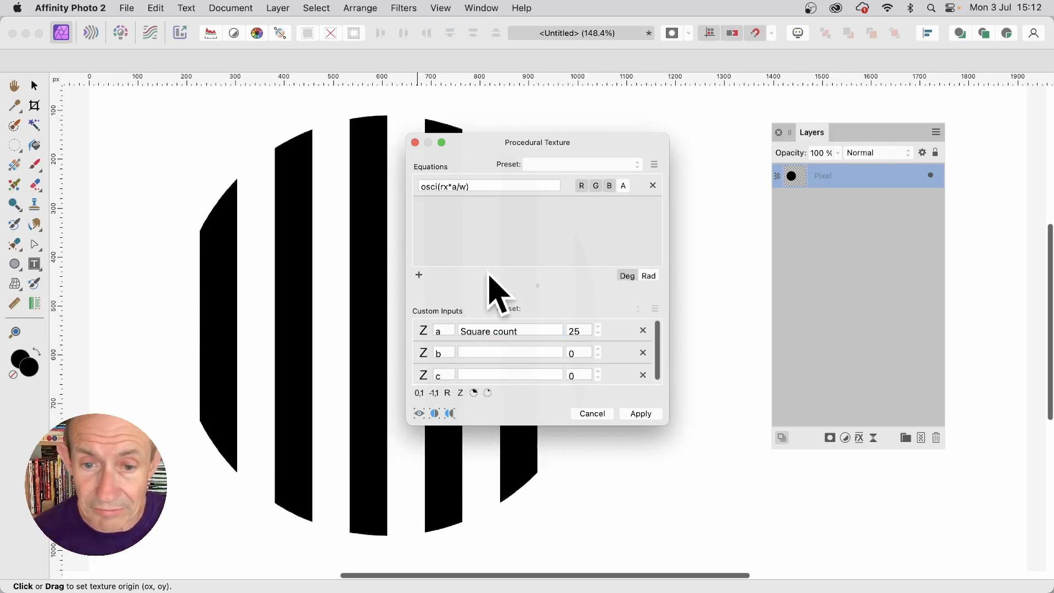
click(579, 353)
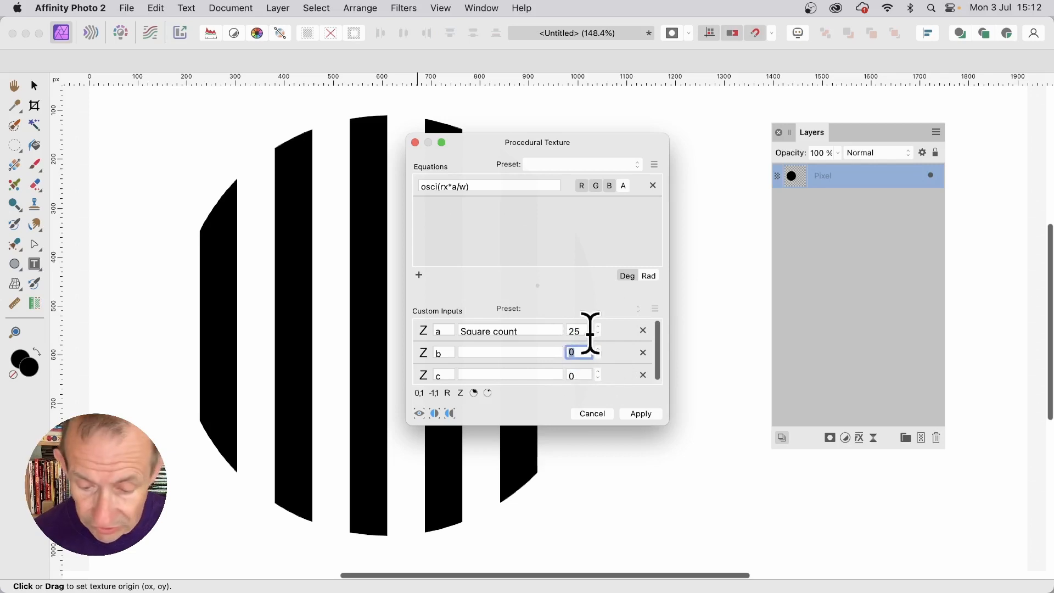
text(50)
click(580, 376)
text(12)
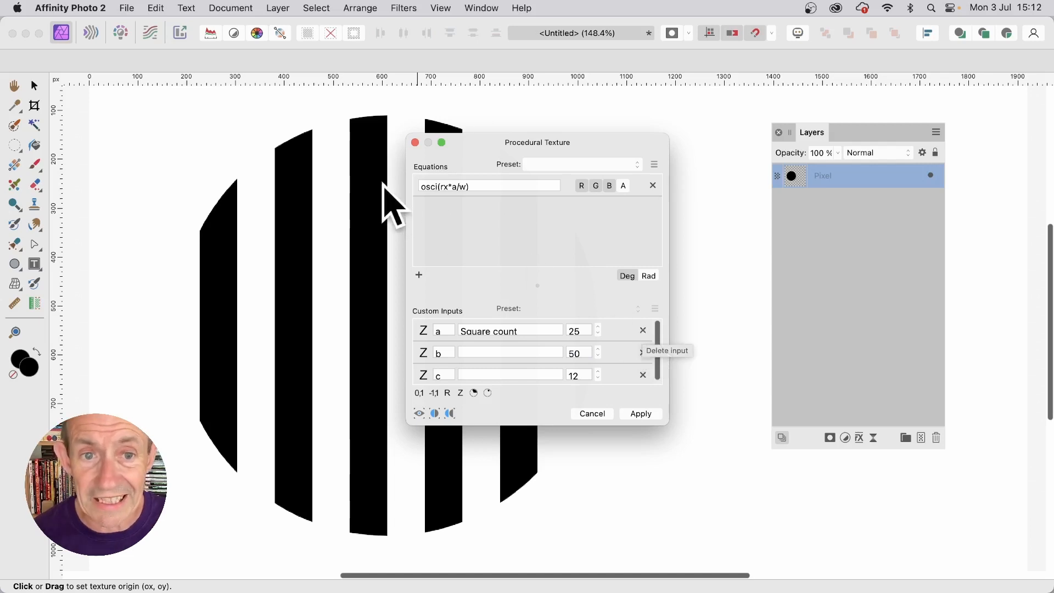
mouse_move(424, 290)
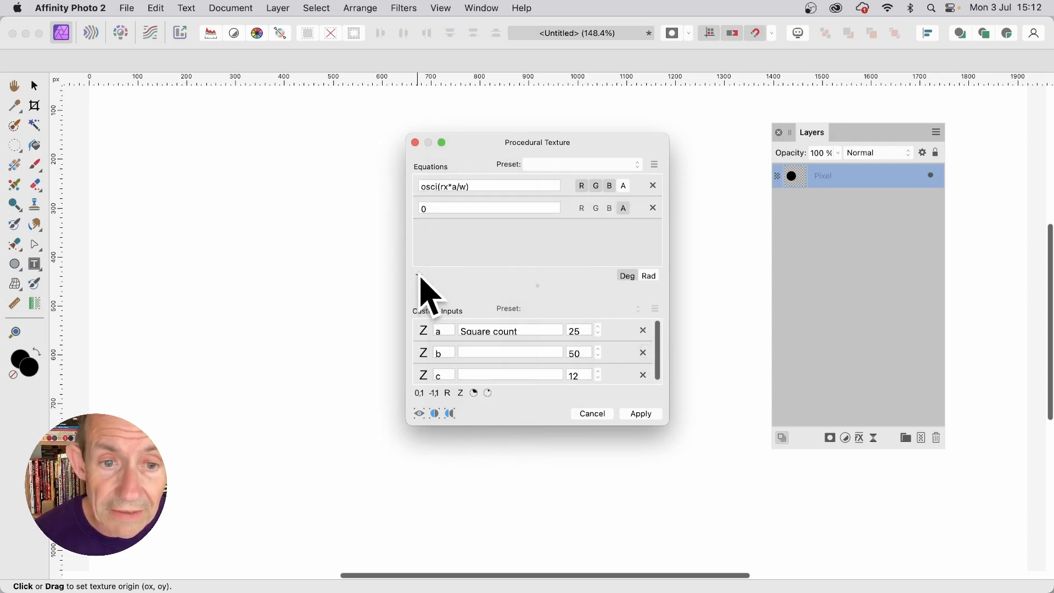
Add equation lines so R, G and B each read osci(rx*a/w)
click(419, 274)
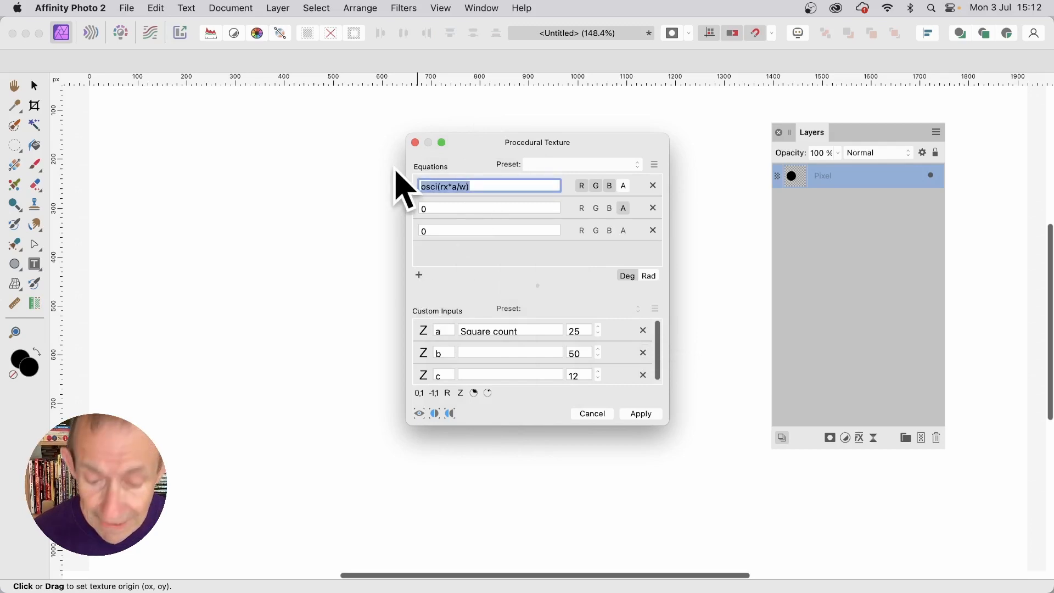
click(489, 208)
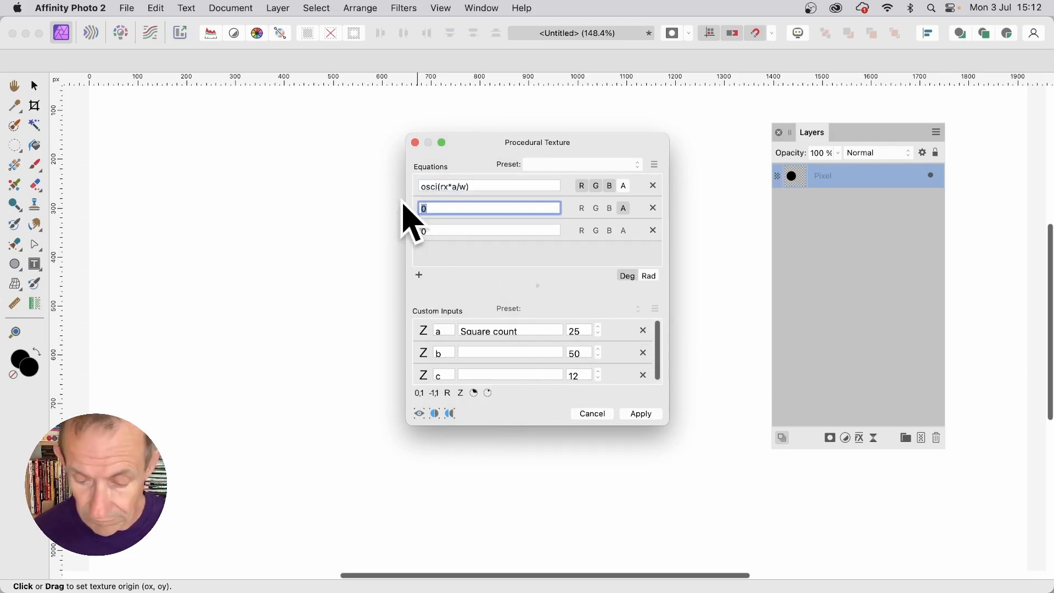
text(osci(rx*a/w))
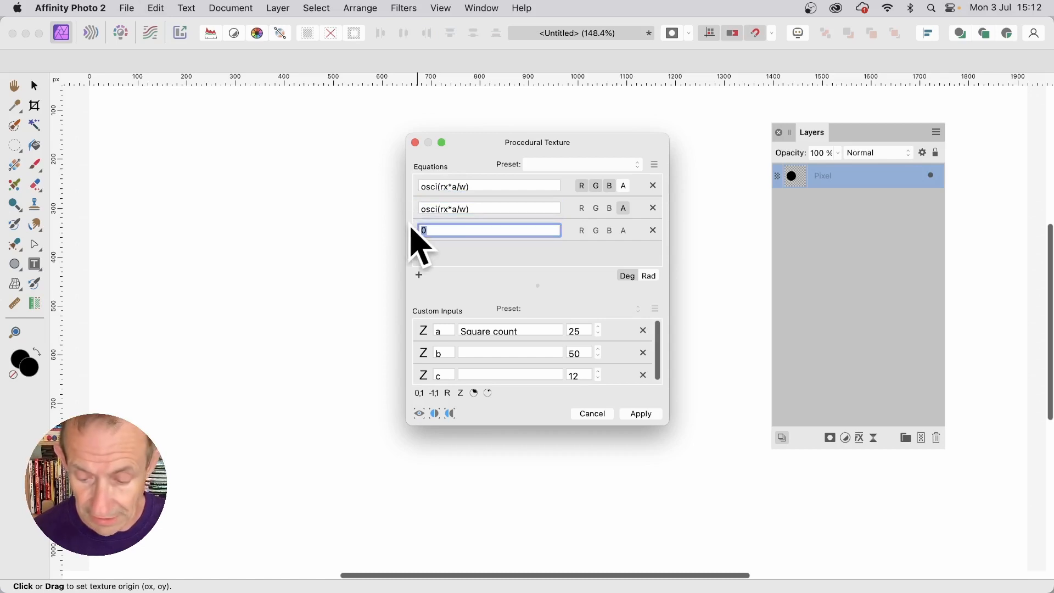
text(osci(rx*a/w))
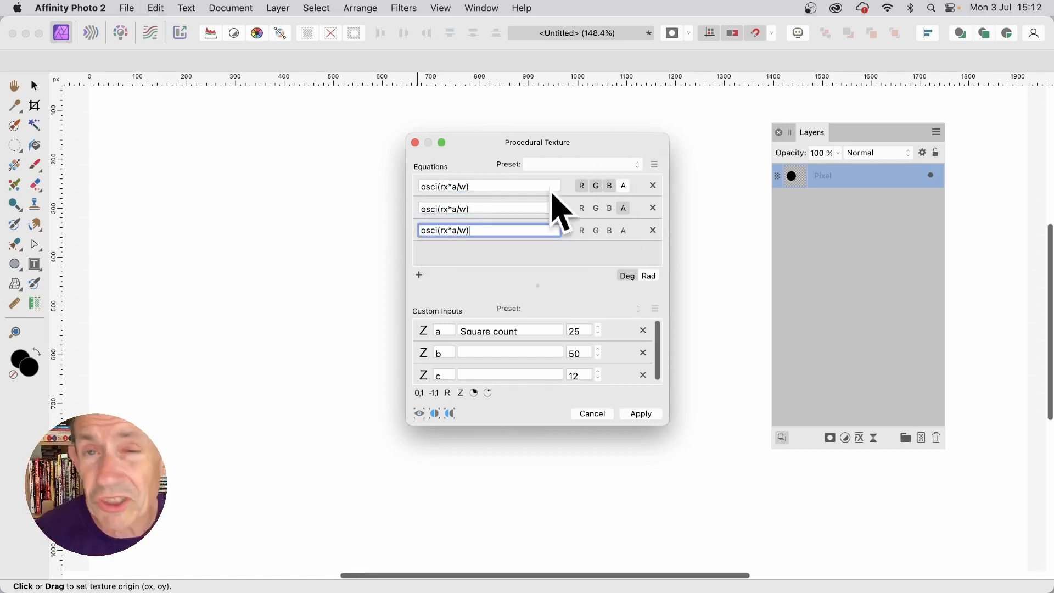
mouse_move(612, 201)
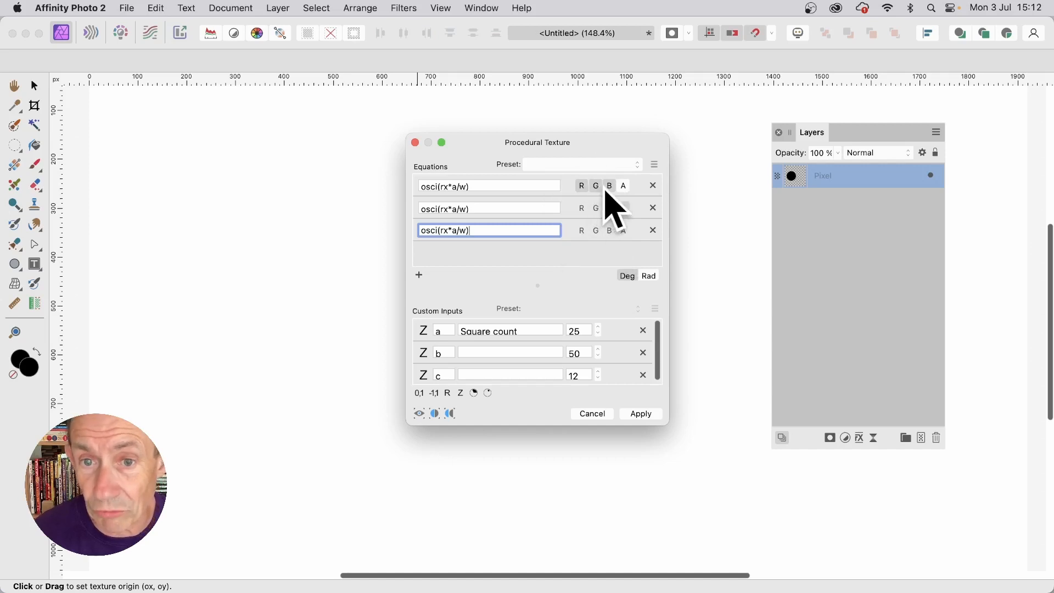
mouse_move(592, 192)
text(c)
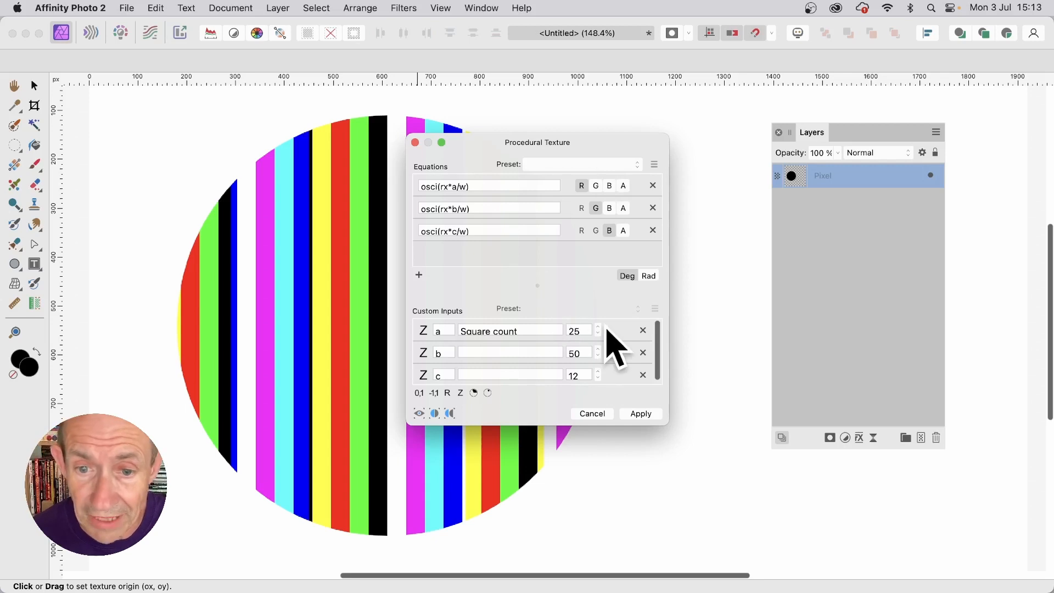
Raise input a to 26 and save the stripe texture as a new preset
click(597, 327)
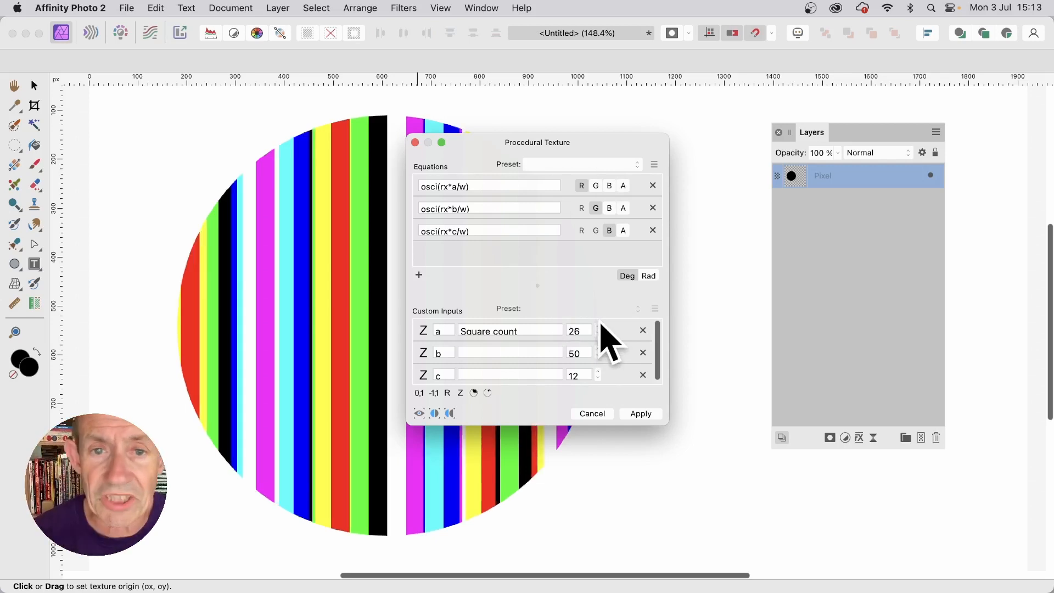
mouse_move(672, 195)
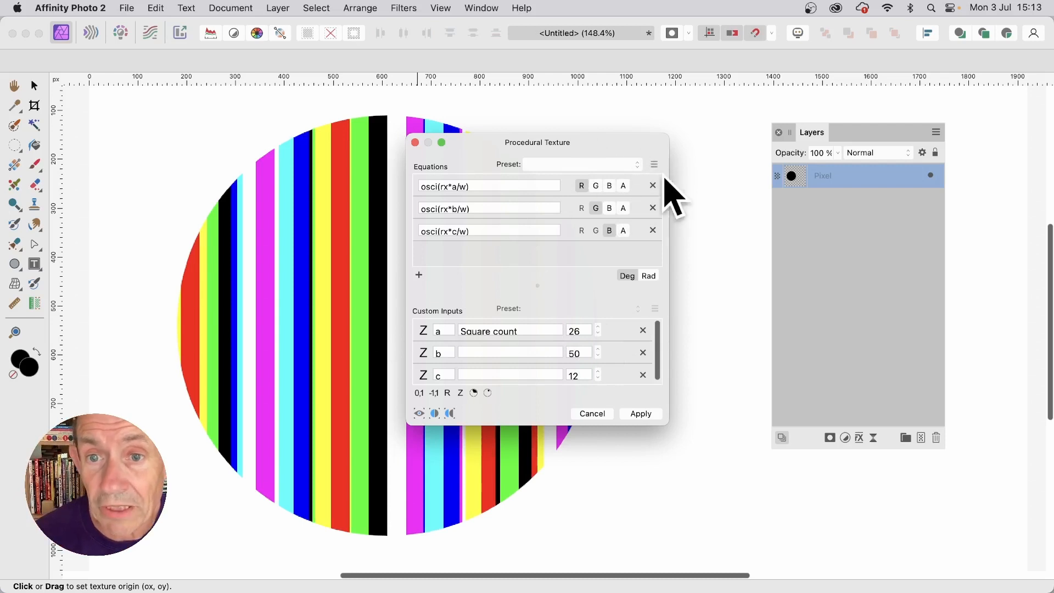
click(654, 164)
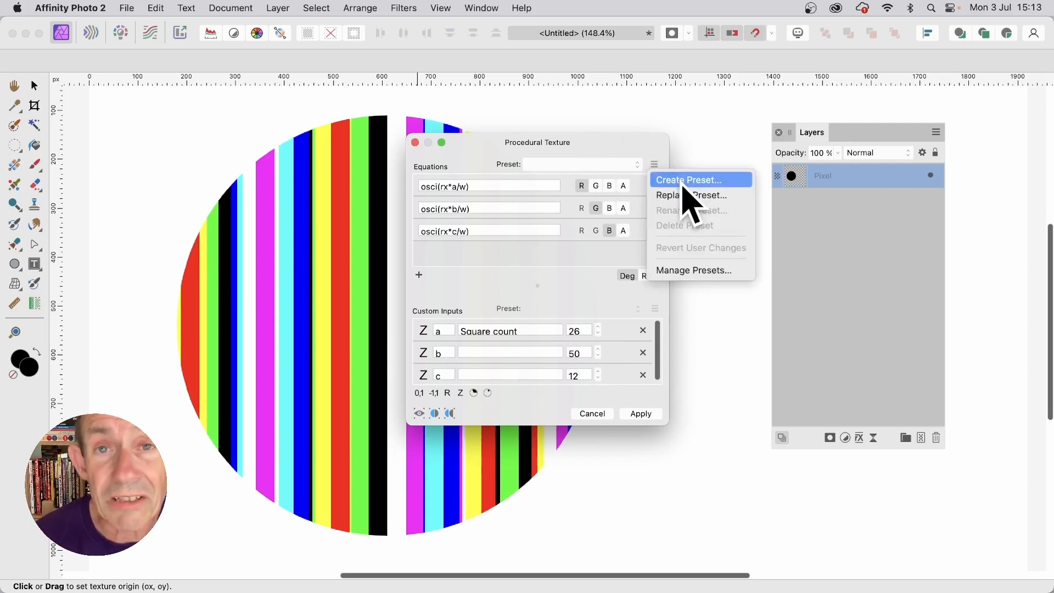
click(640, 413)
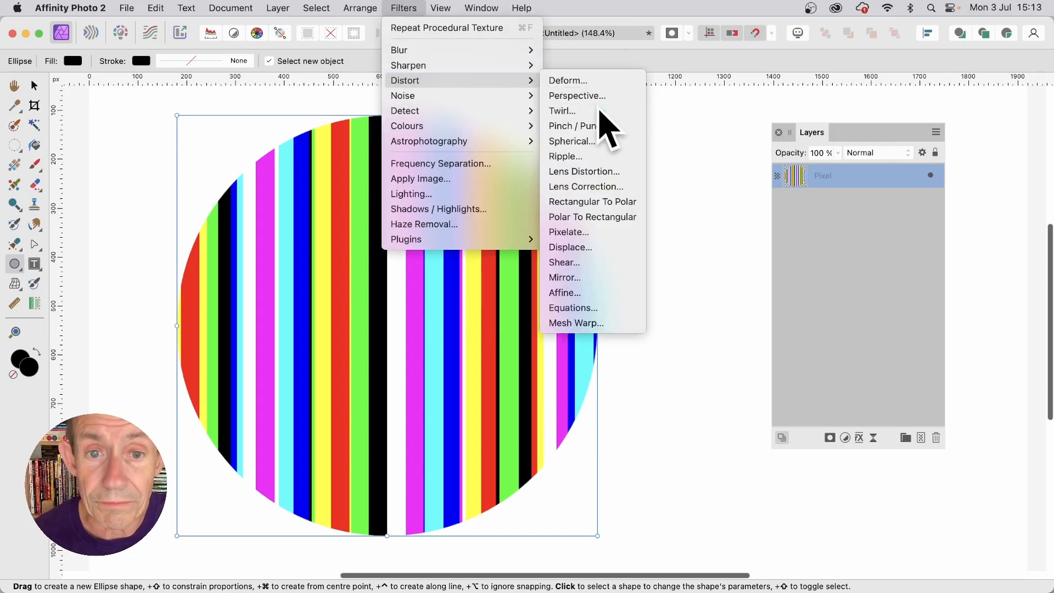
Apply a Twirl distortion with Angle 720° and Radius 759 px to the striped circle
click(563, 111)
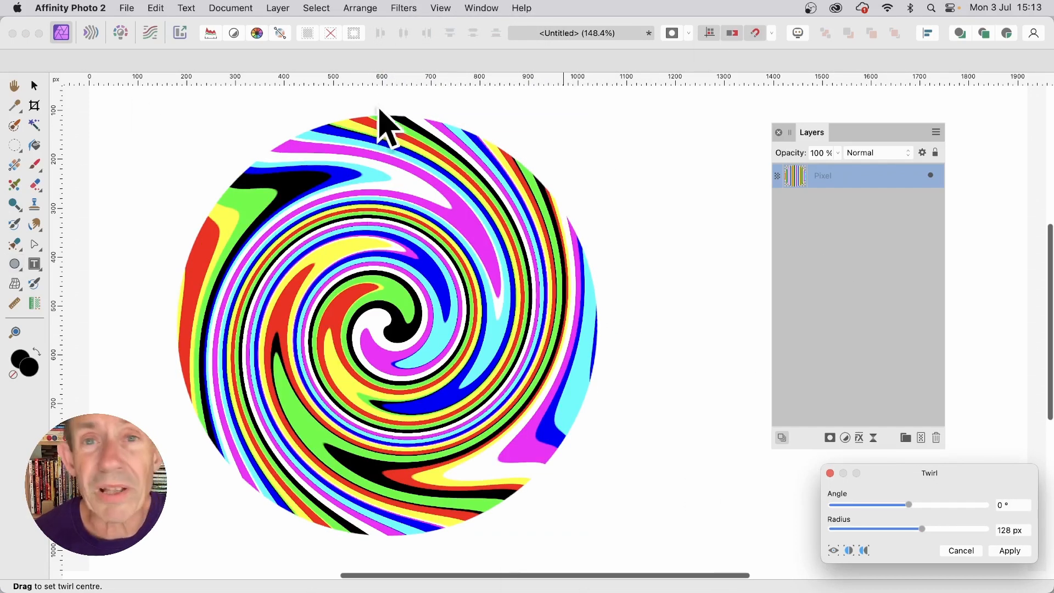
mouse_move(477, 437)
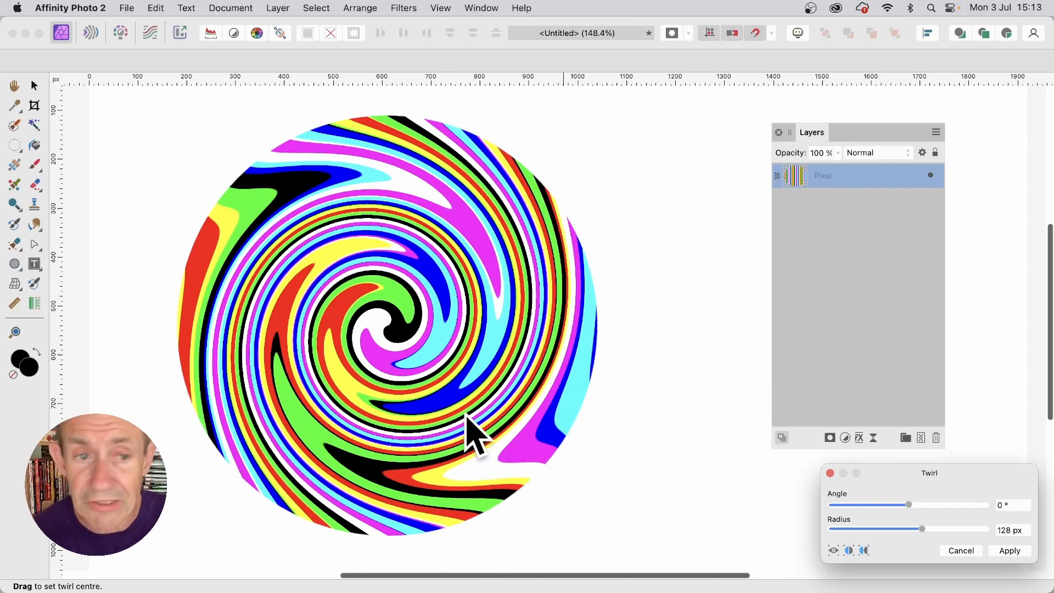
mouse_move(602, 437)
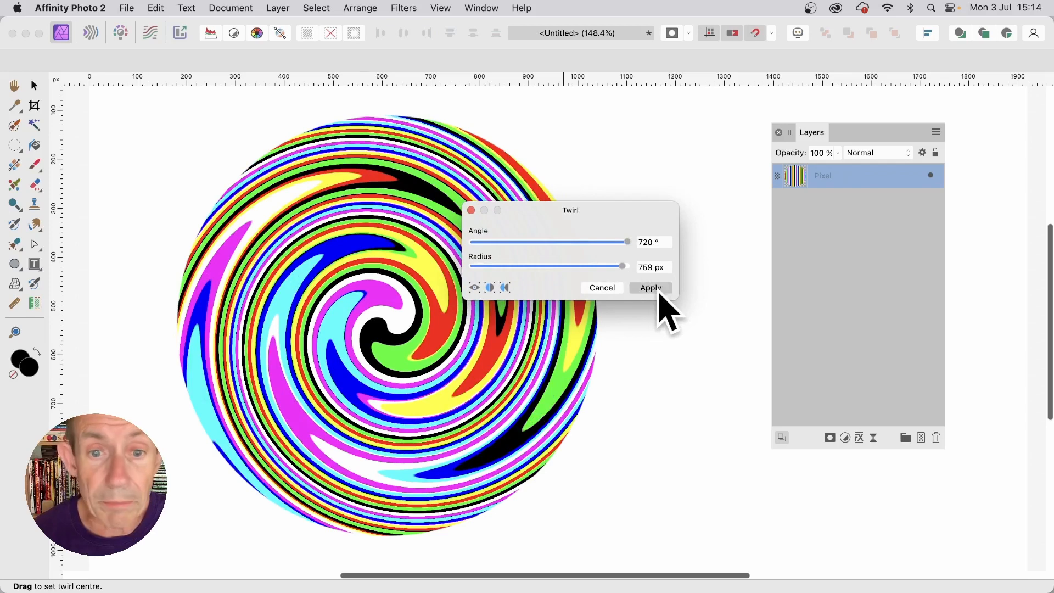
click(649, 287)
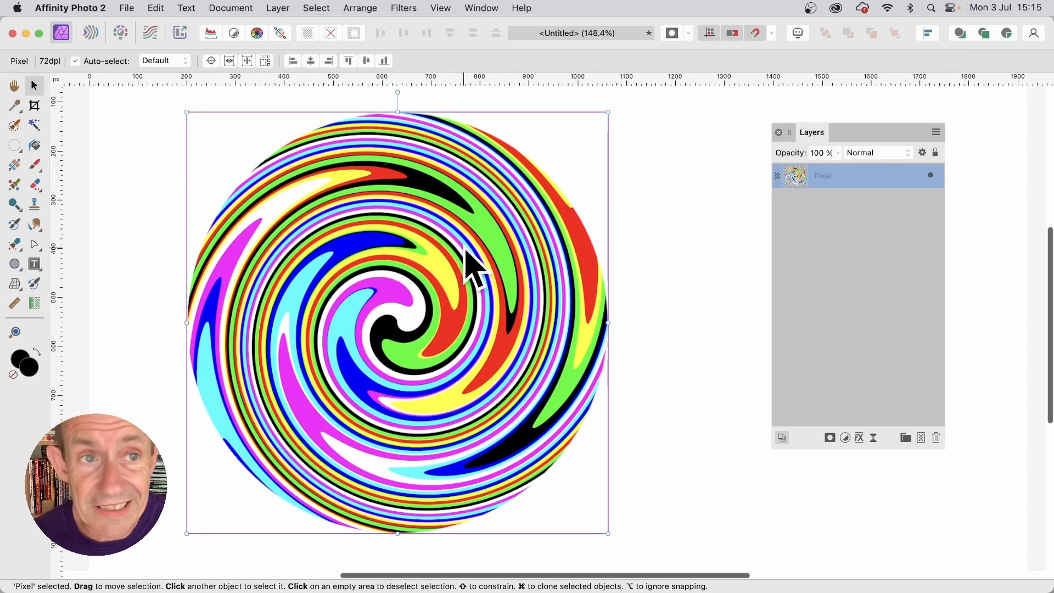
Duplicate the twirled circle layer via Layer > Duplicate
click(278, 8)
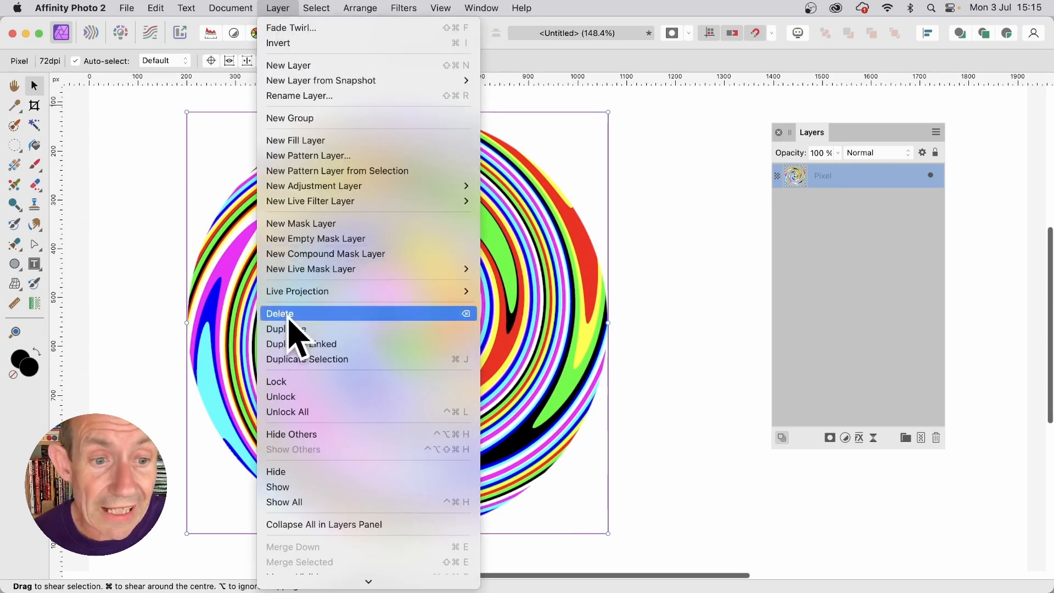
click(284, 329)
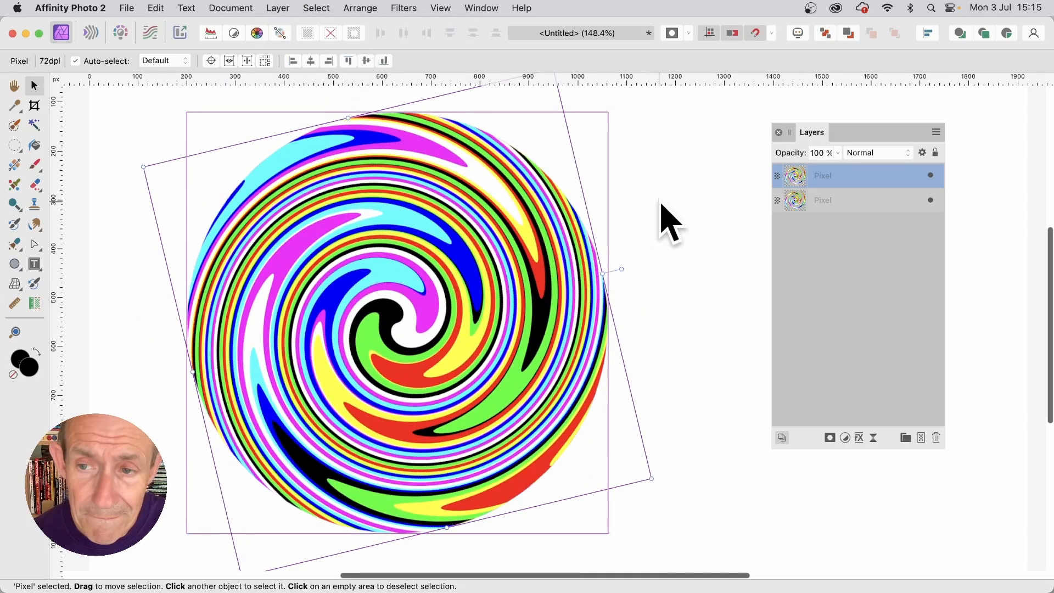
mouse_move(884, 178)
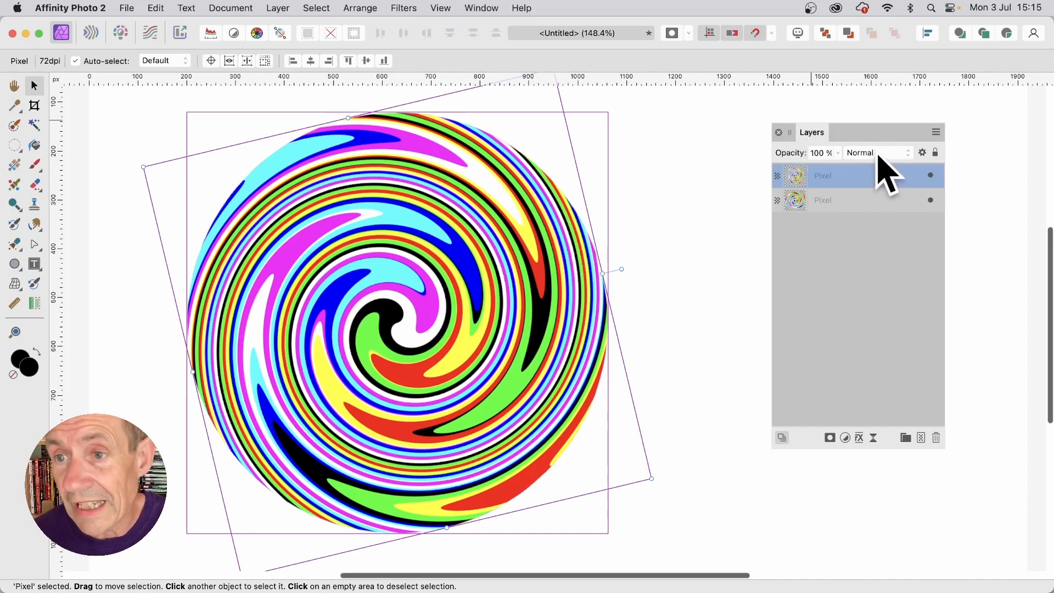
Set the rotated copy's blend mode to Difference
click(878, 153)
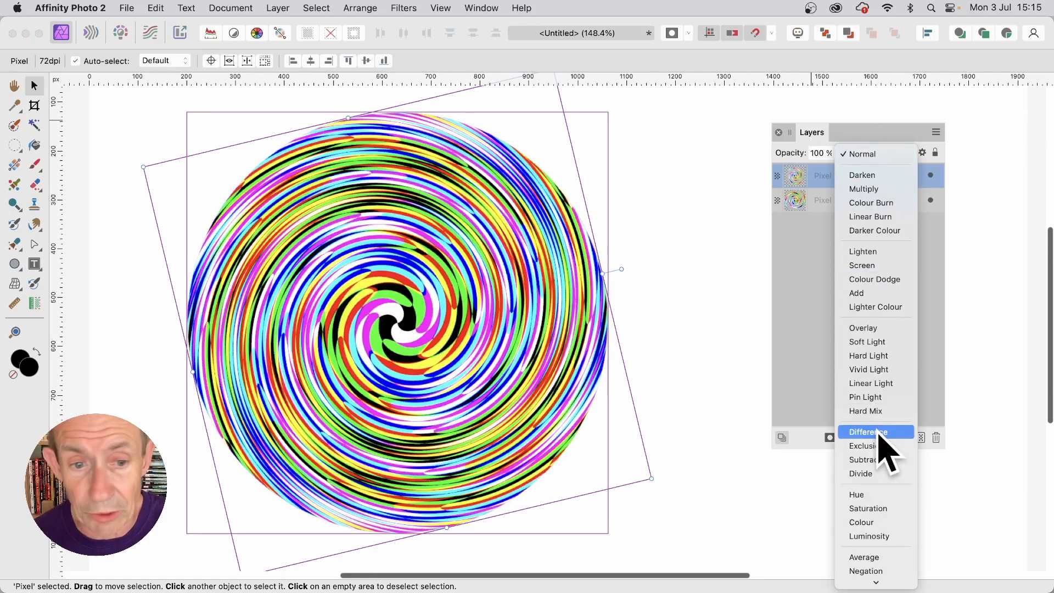
click(868, 431)
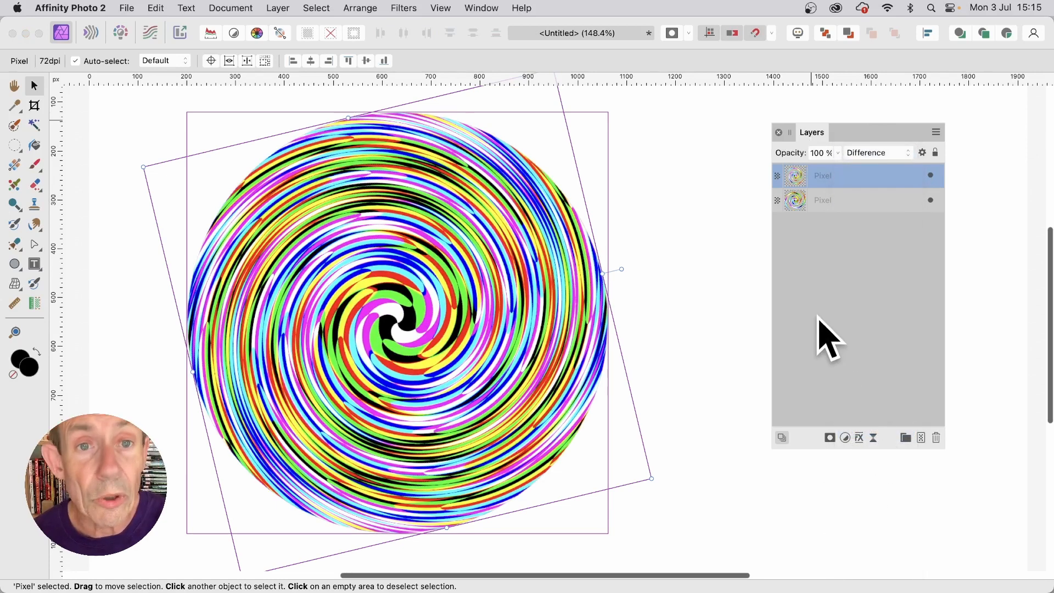
mouse_move(488, 98)
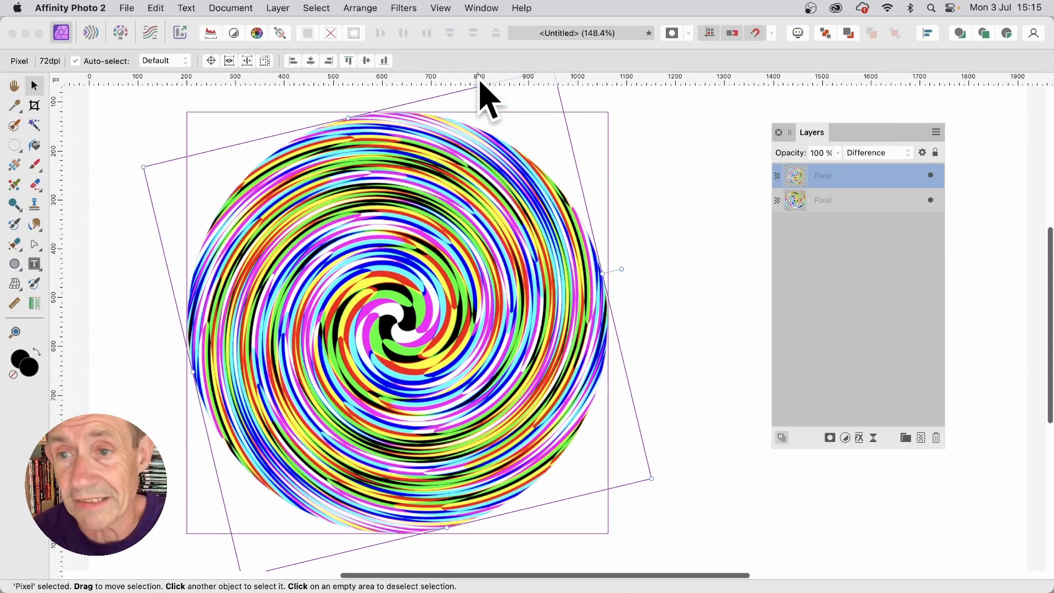
mouse_move(854, 209)
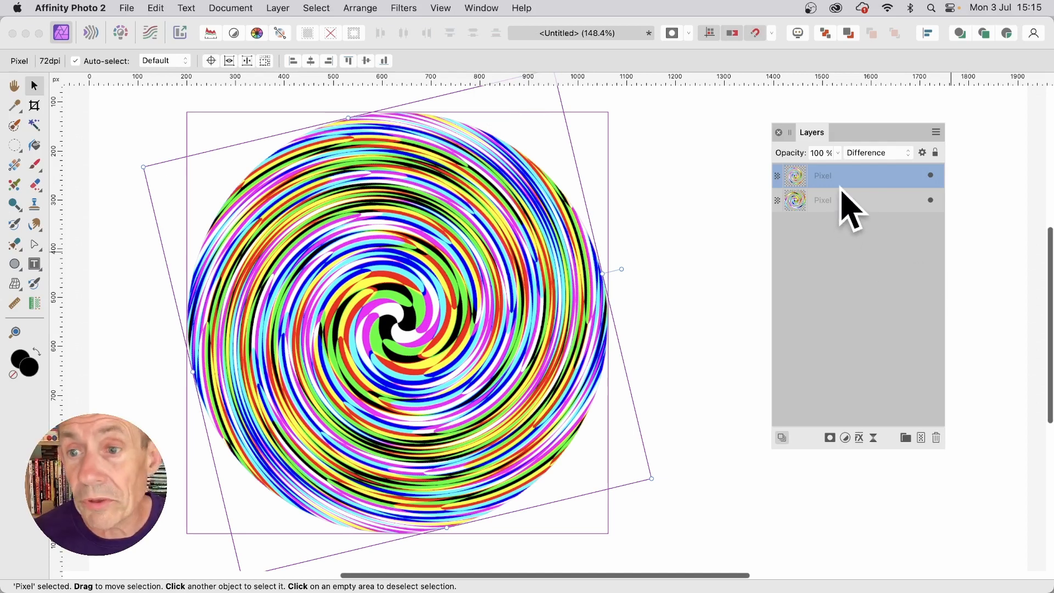
Select both spiral layers and merge them into one pixel layer with Merge Selected
click(823, 200)
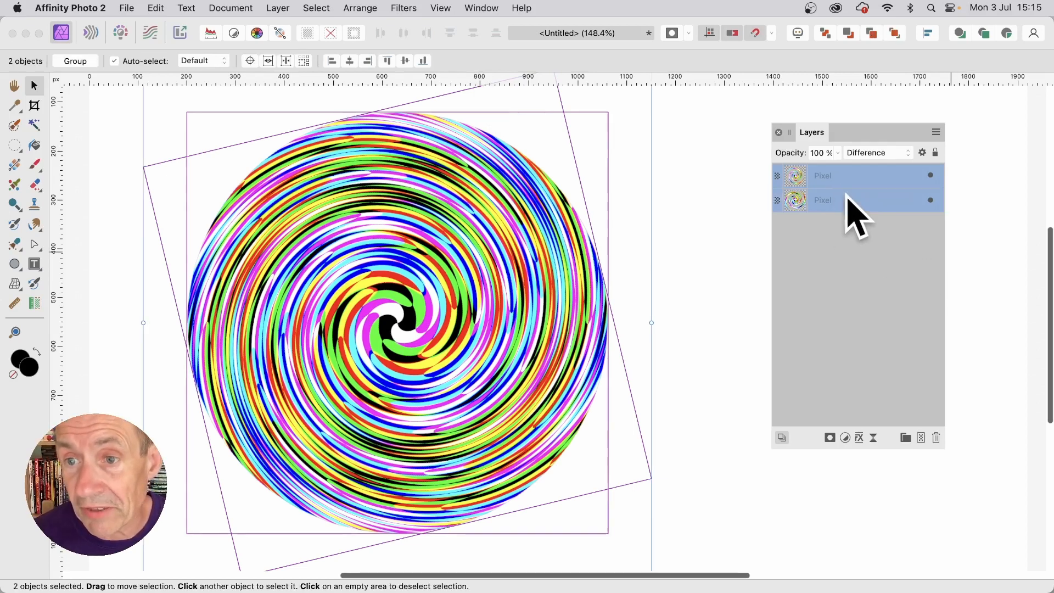
click(276, 8)
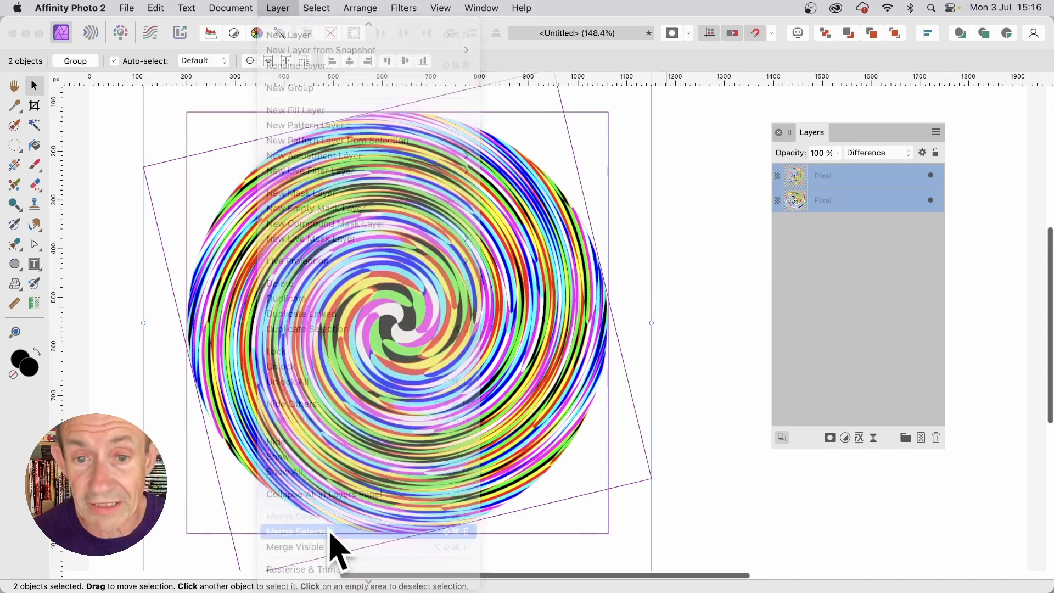
click(294, 531)
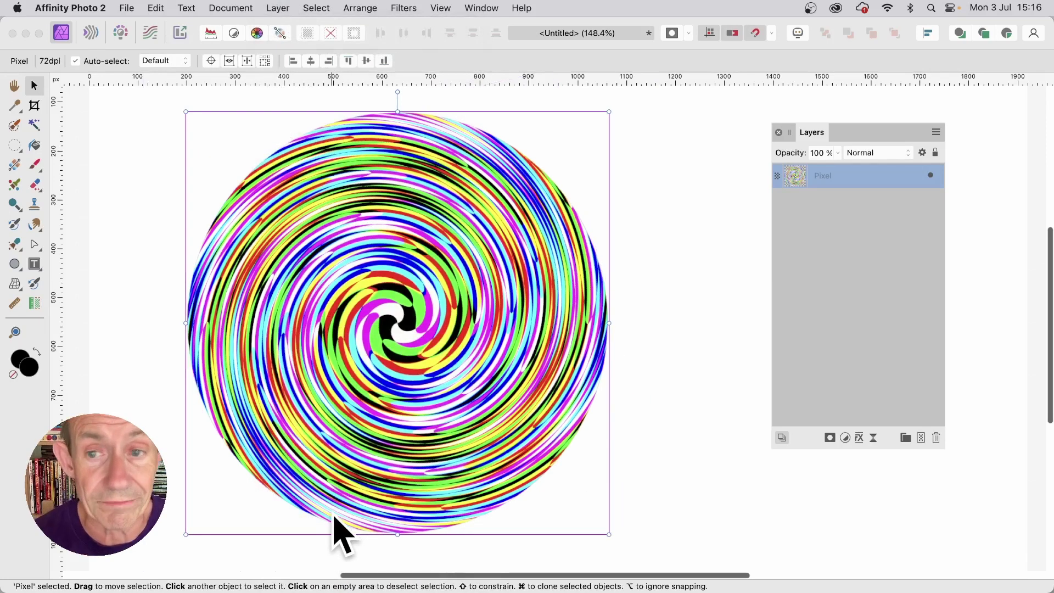